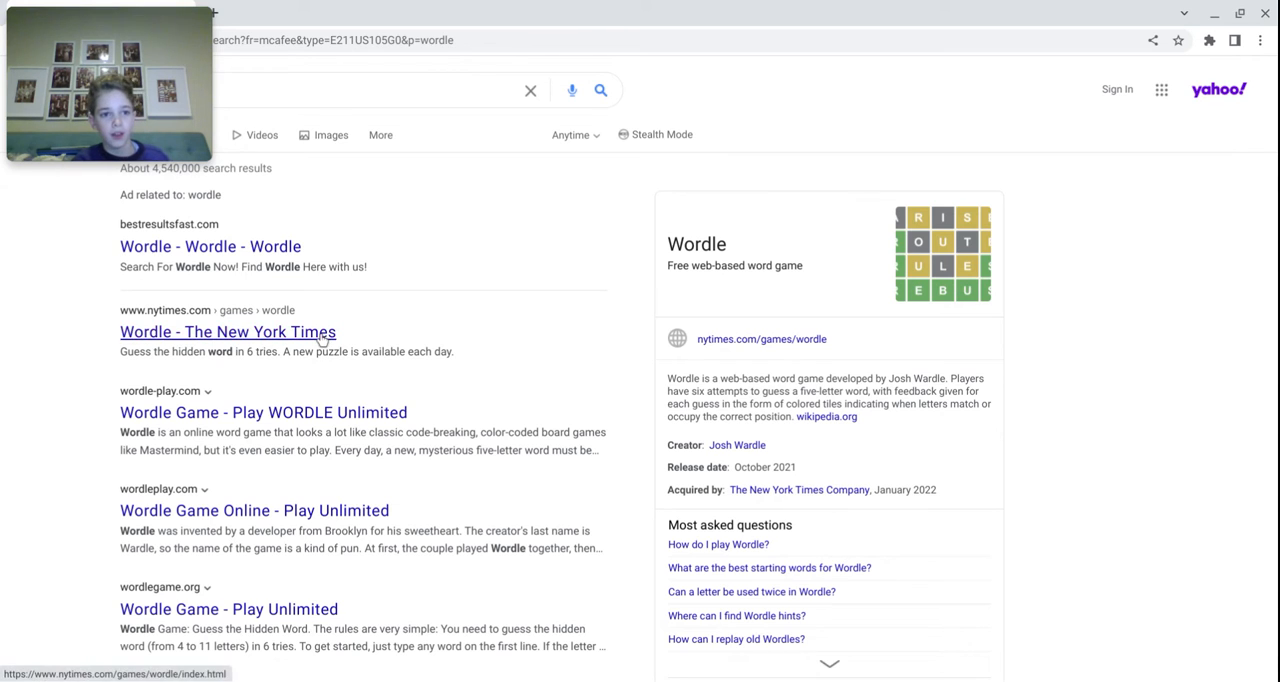
Step: Open the NYT Wordle game from the search results, showing the How To Play dialog
click(228, 332)
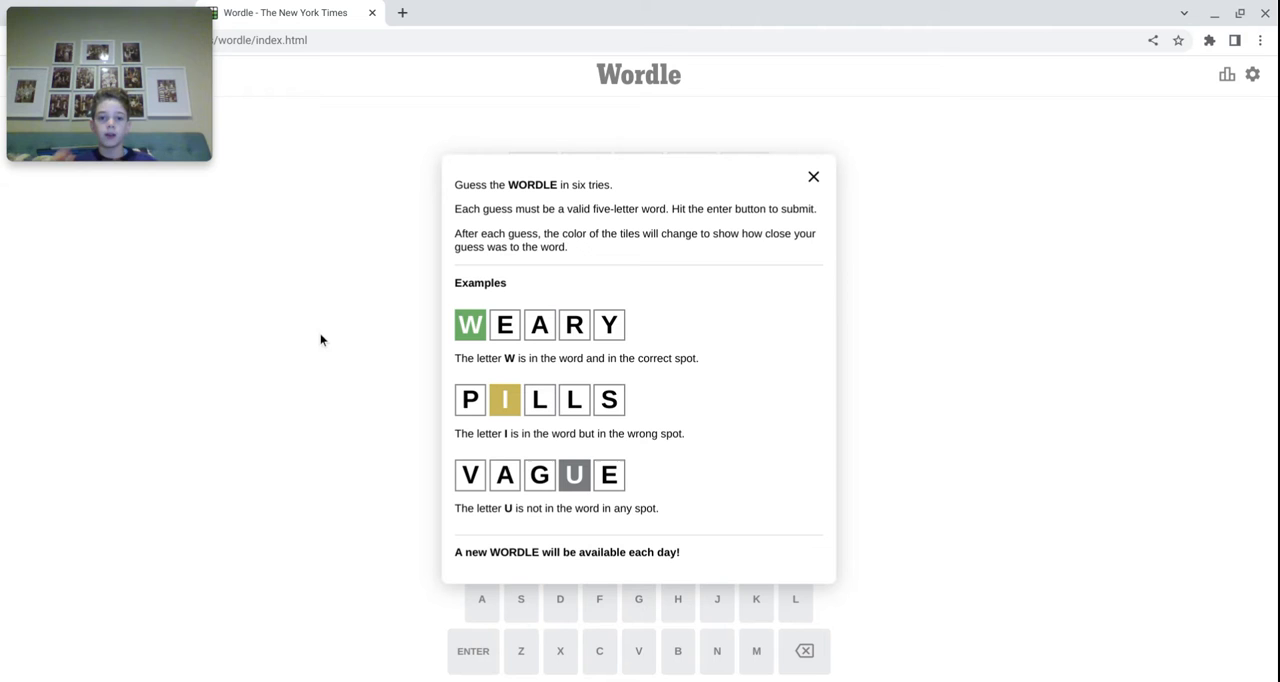
mouse_move(304, 320)
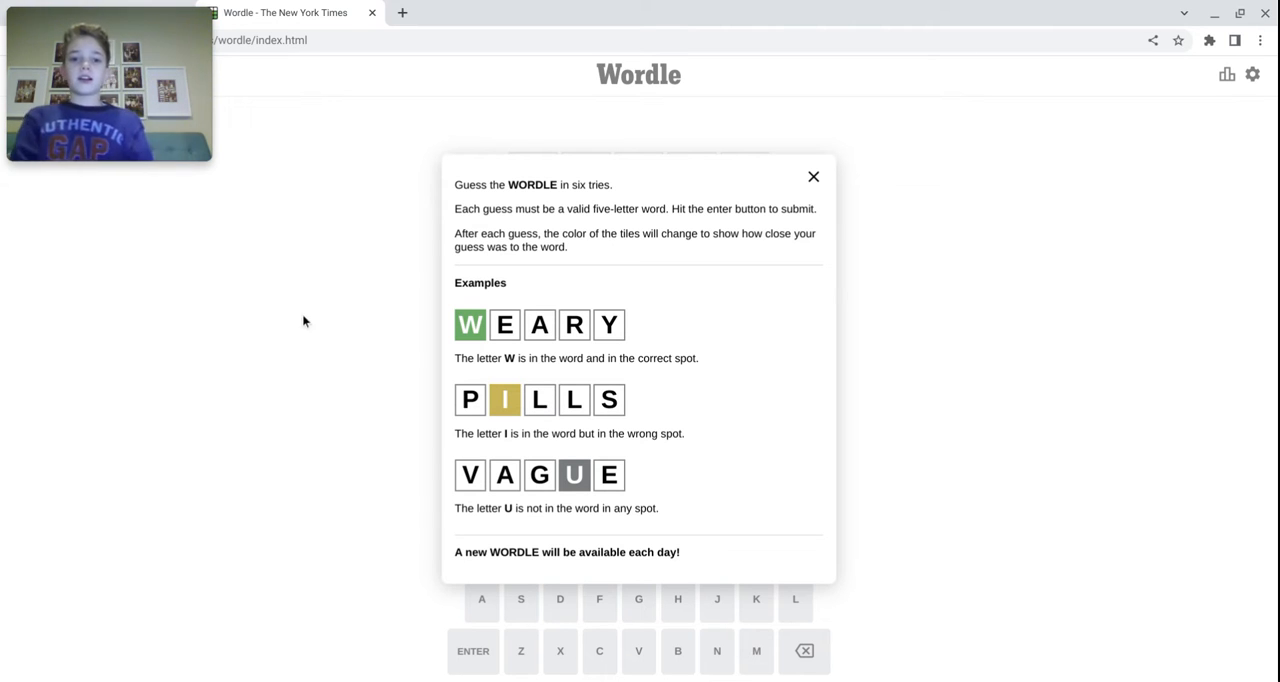
Step: Dismiss the instructions and submit the first guess VAGUE, scoring only V correct
click(812, 176)
text(VI)
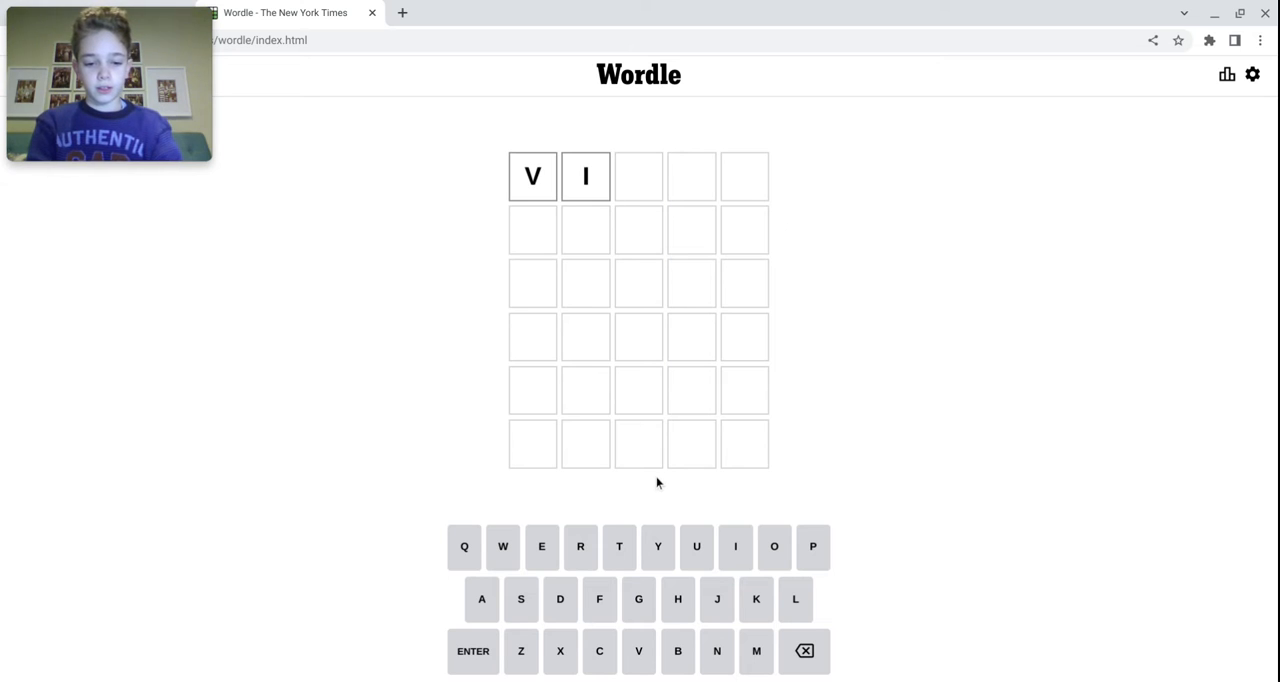
click(472, 652)
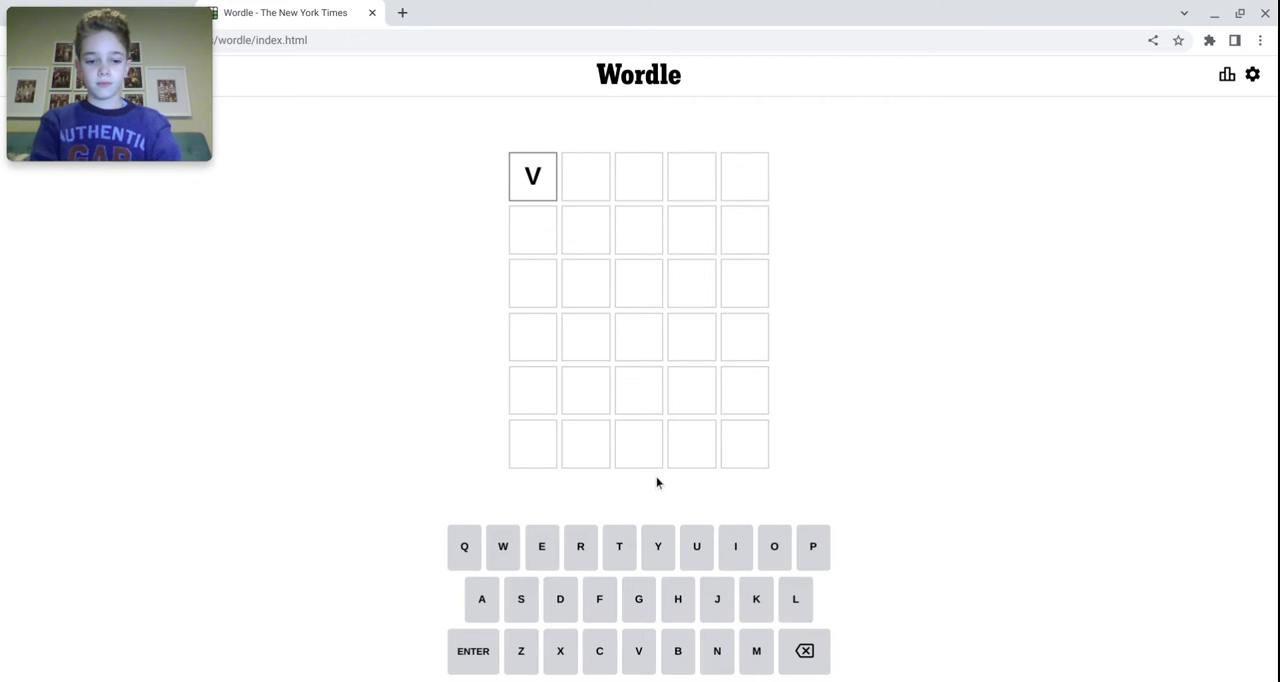
click(472, 652)
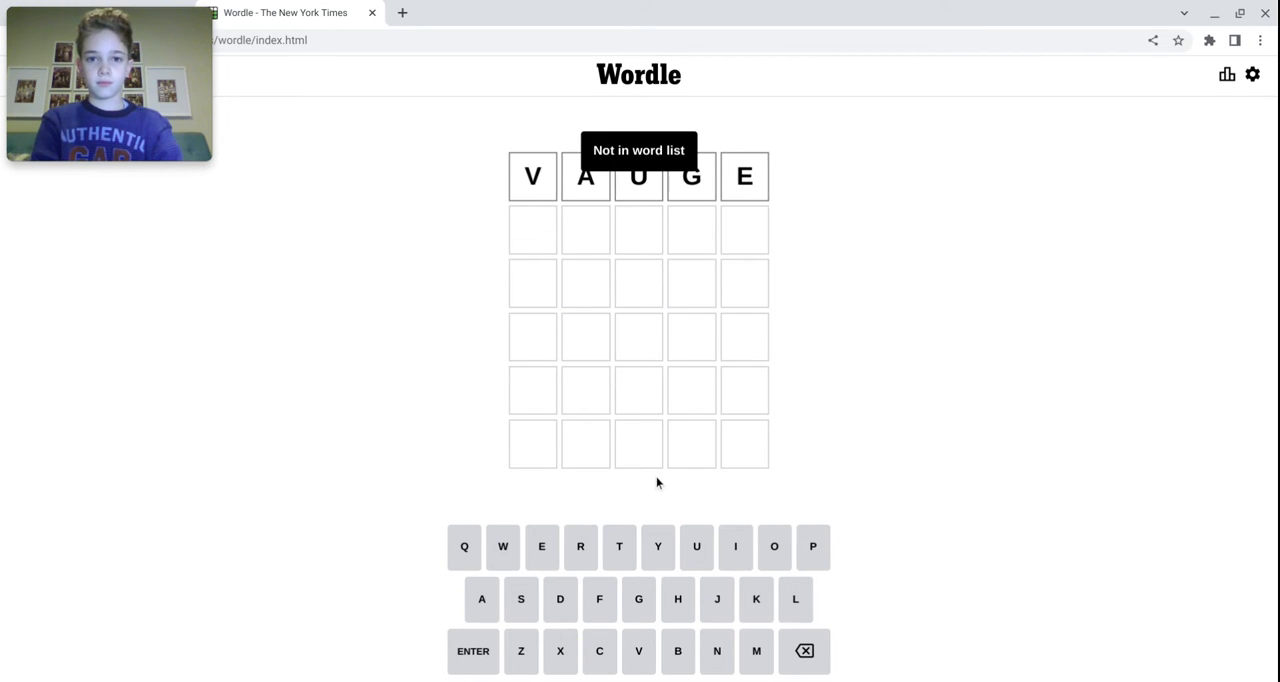
Step: Briefly review the settings panel and the how-to-play instructions, then return to the board
click(1252, 74)
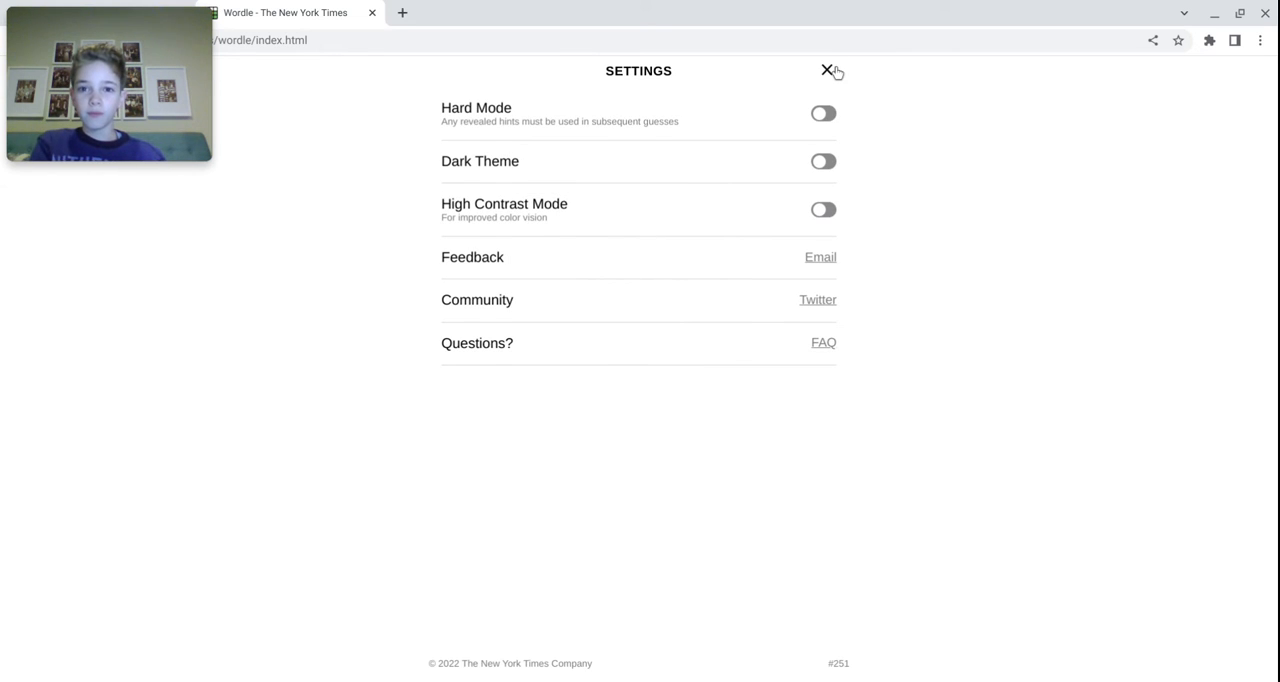
click(828, 72)
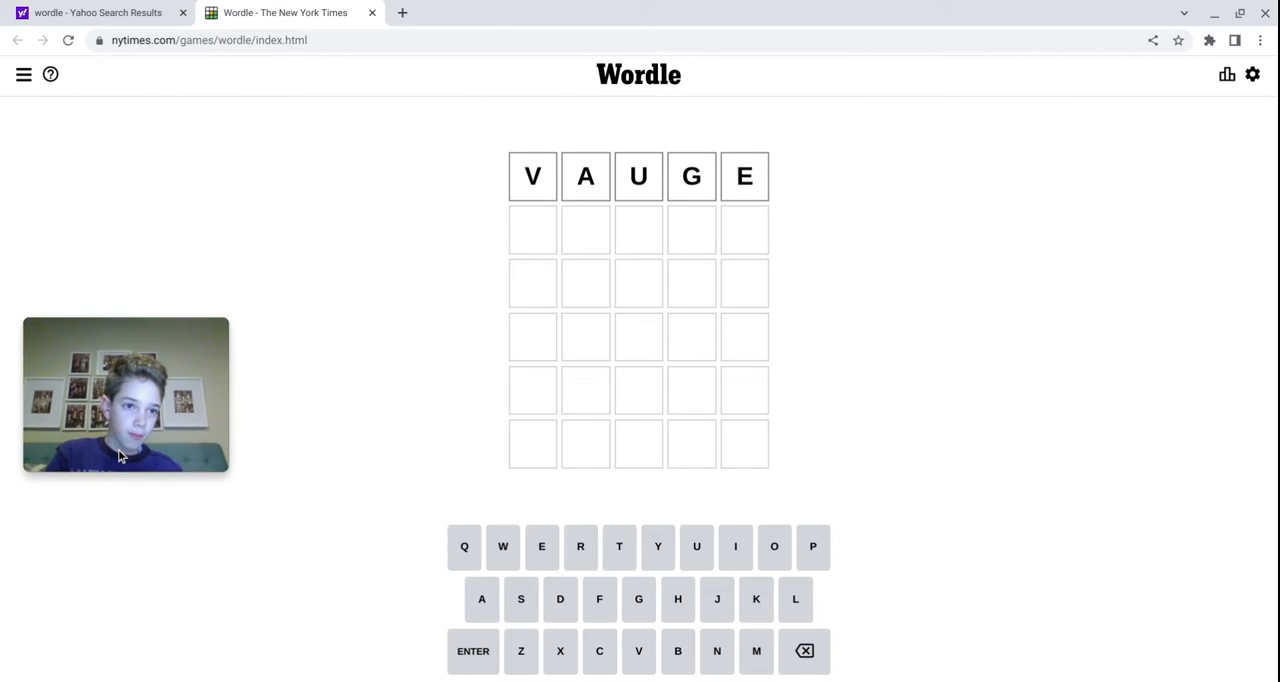
click(50, 74)
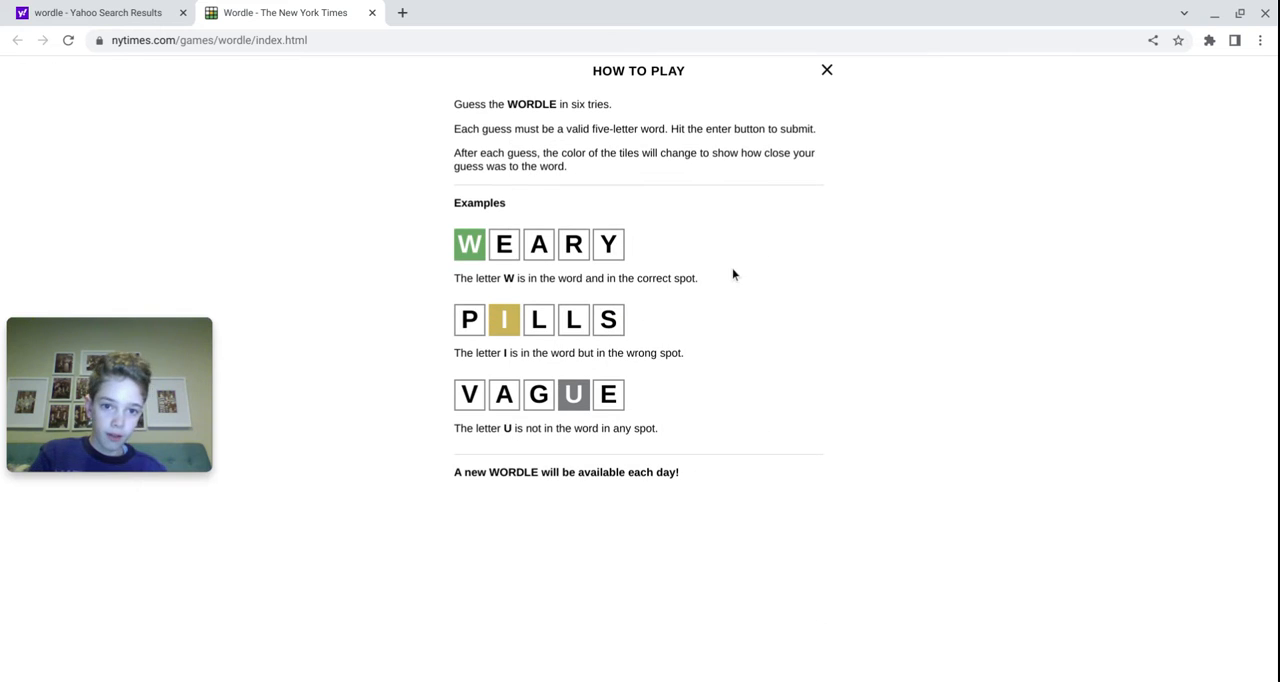
mouse_move(268, 98)
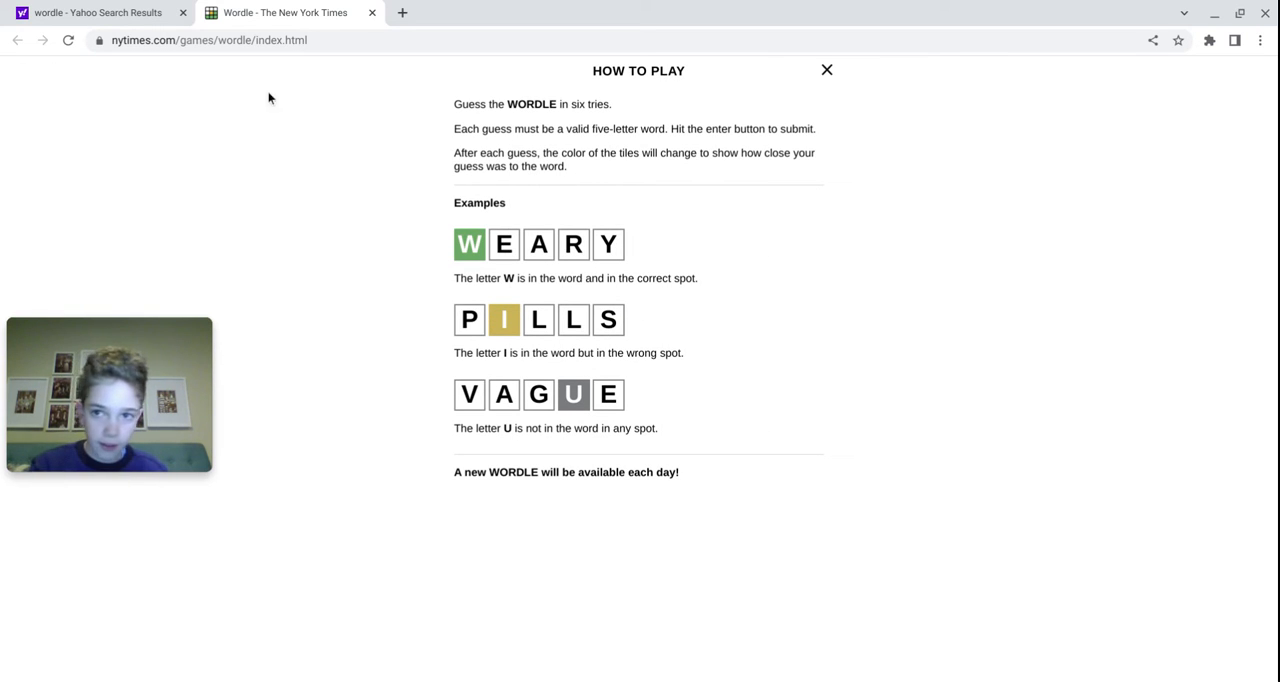
mouse_move(552, 444)
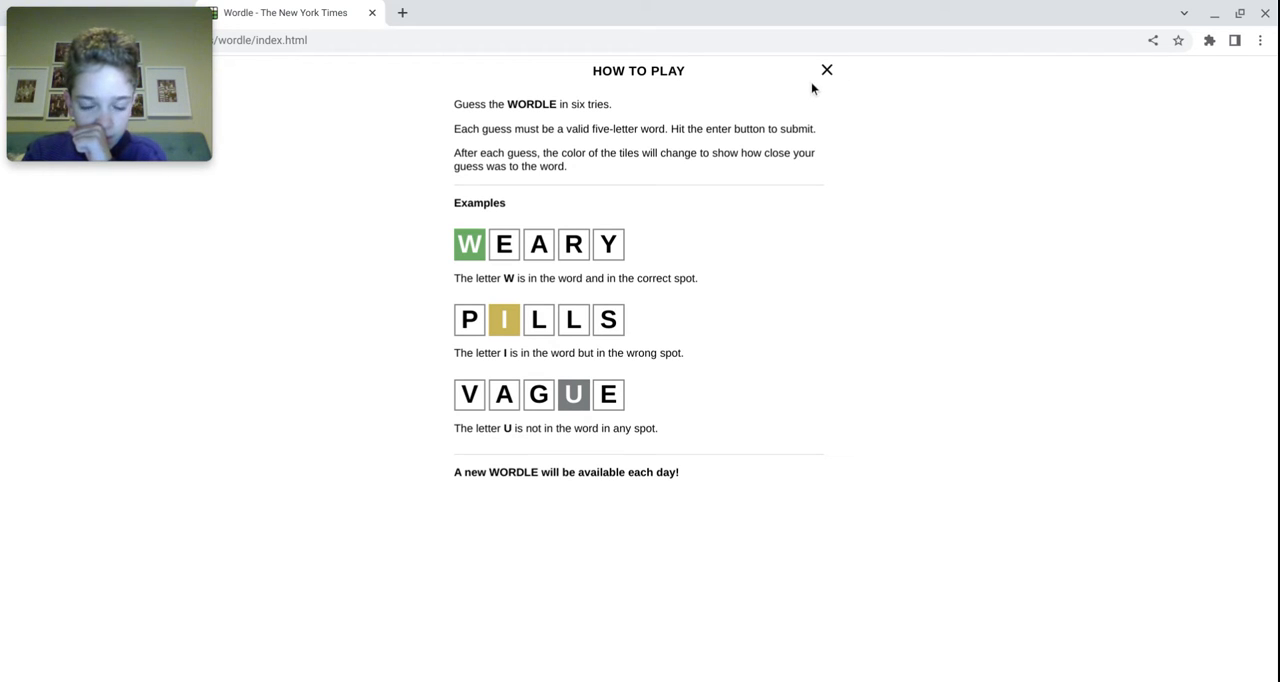
click(826, 68)
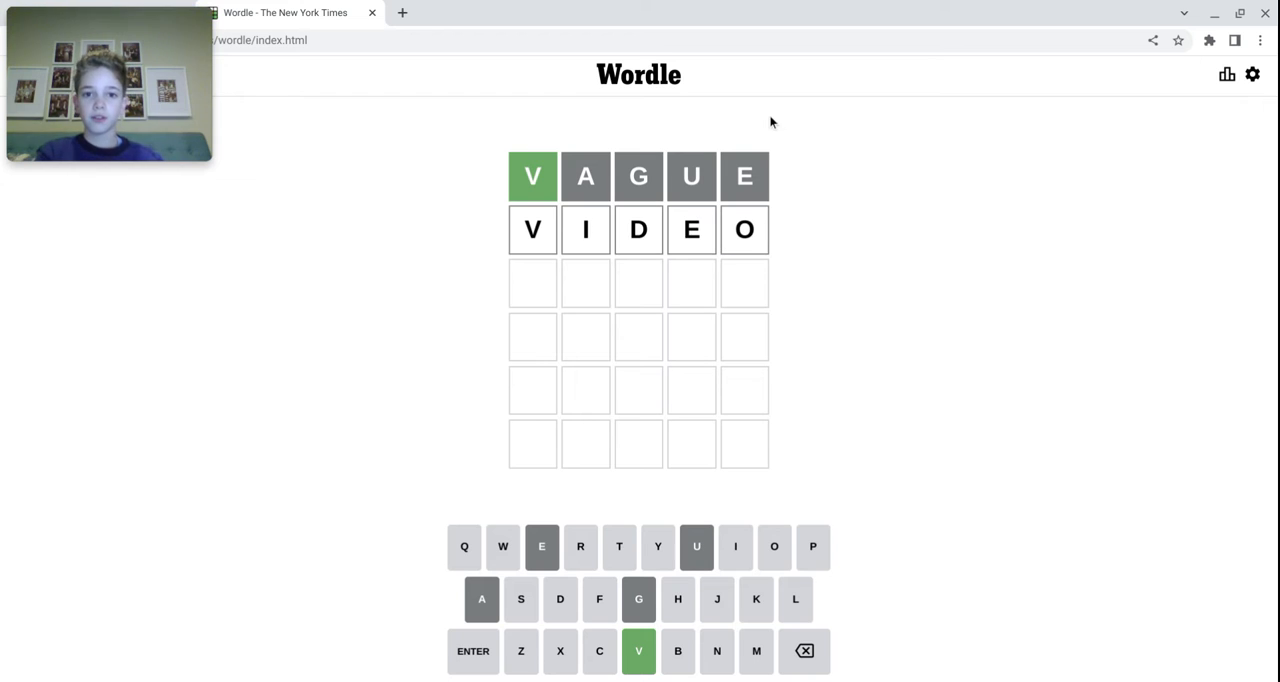
Step: Submit VIDEO (V, I correct, D misplaced) and begin a third guess starting VI
click(472, 652)
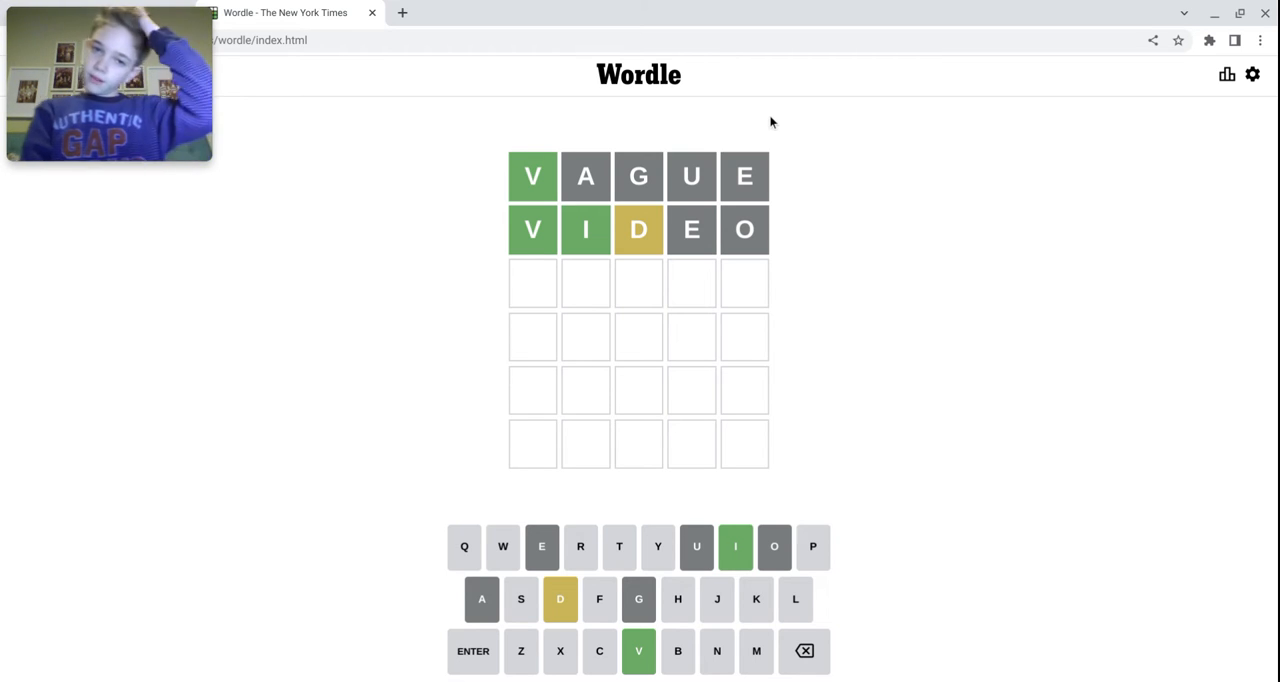
text(IV)
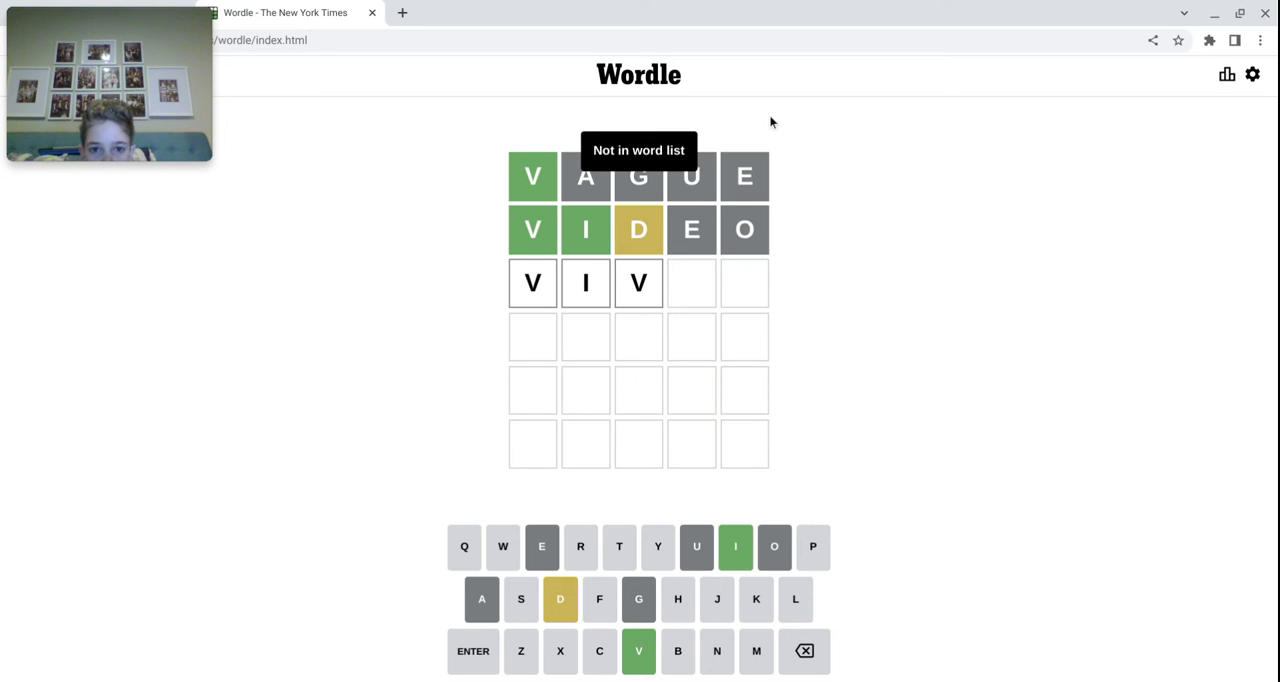
click(804, 652)
text(WOR)
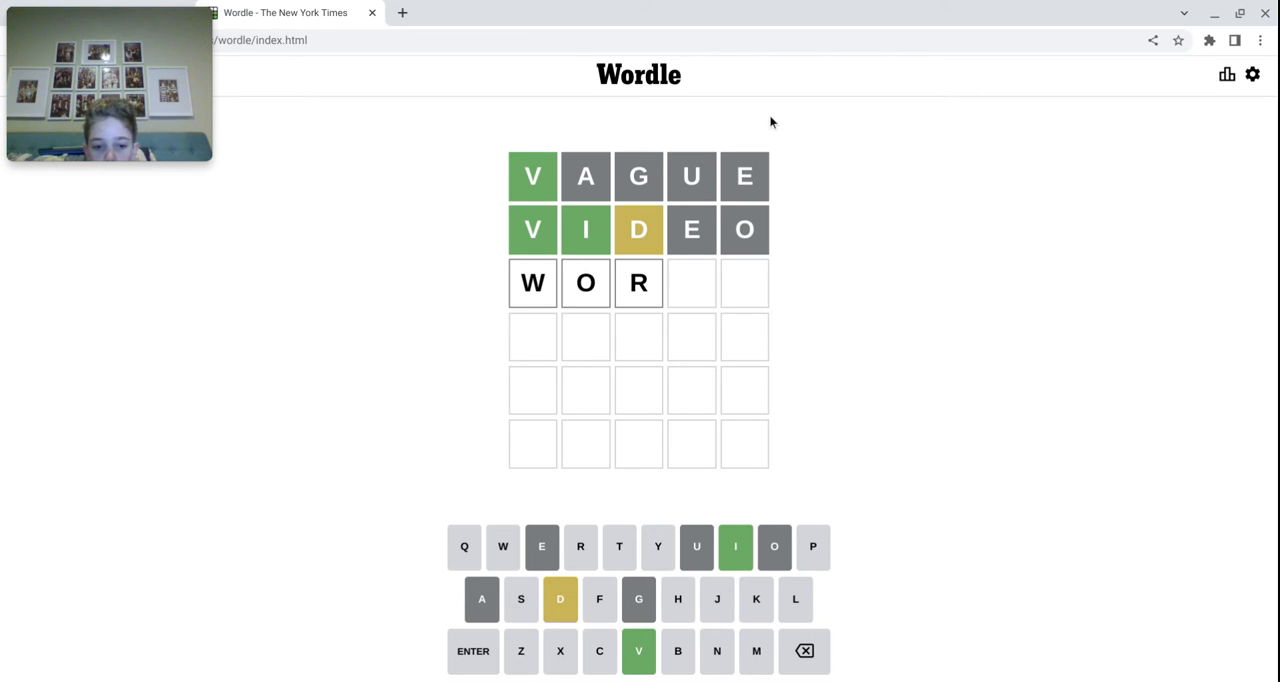
click(804, 652)
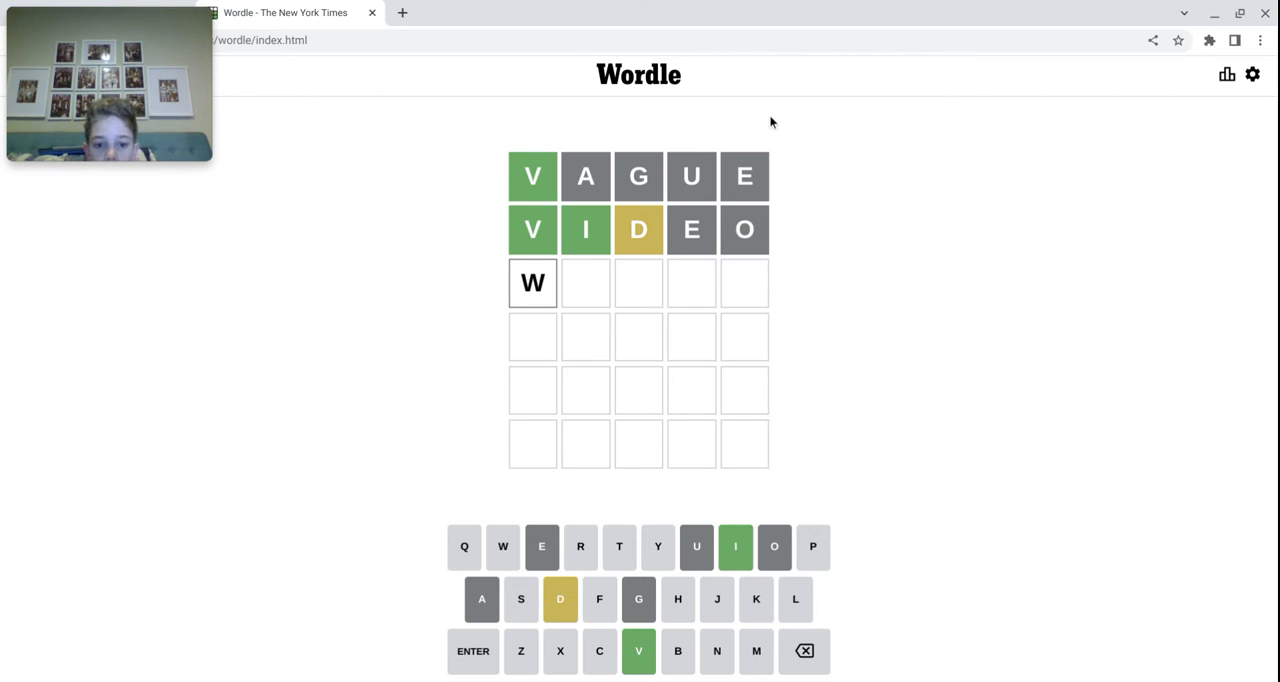
text(LOBE)
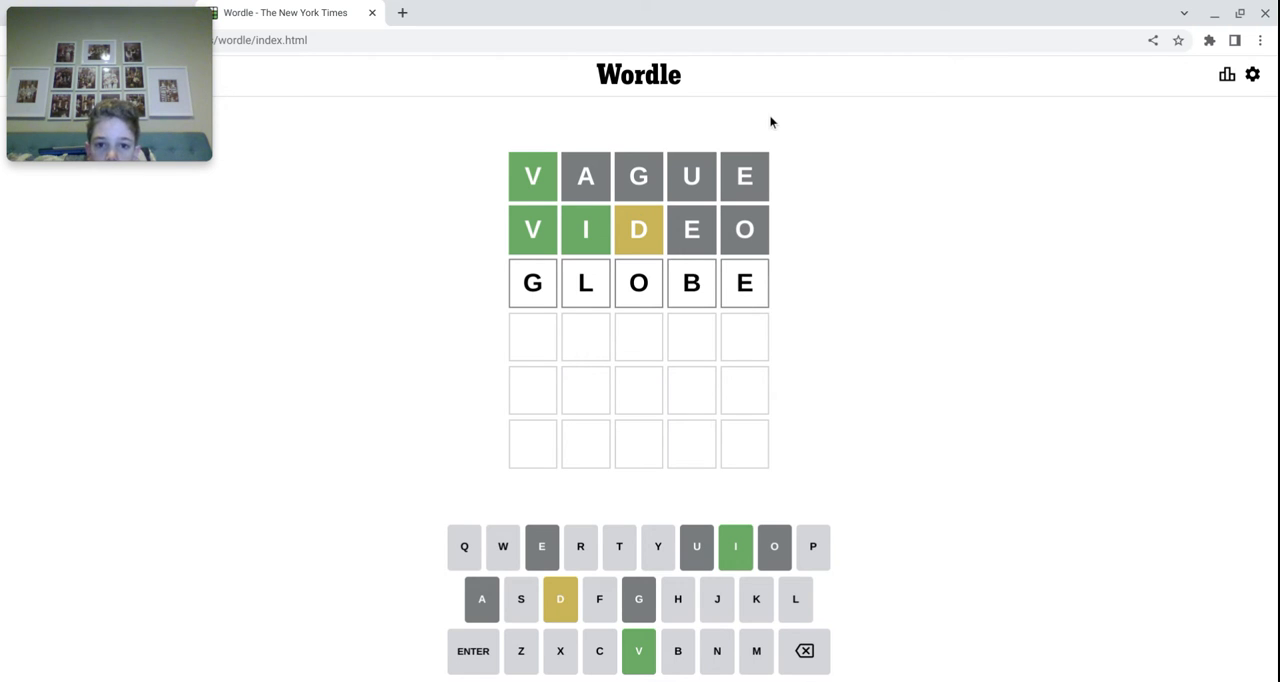
click(472, 652)
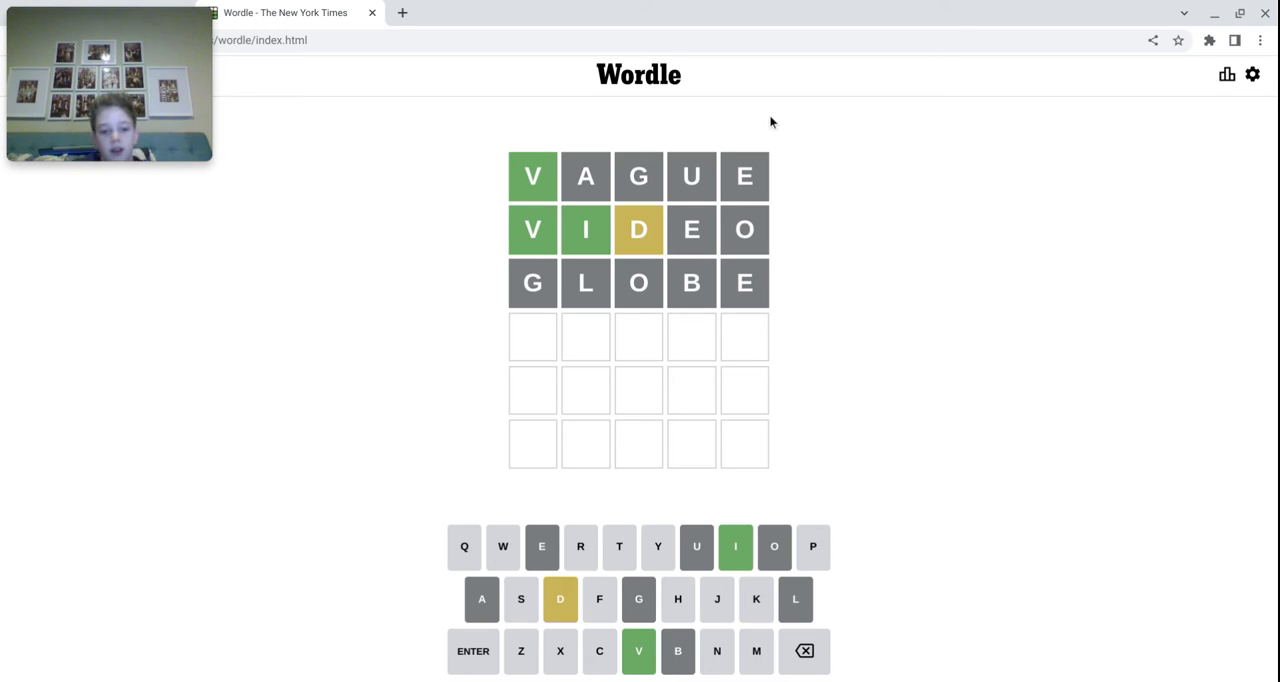
text(VI)
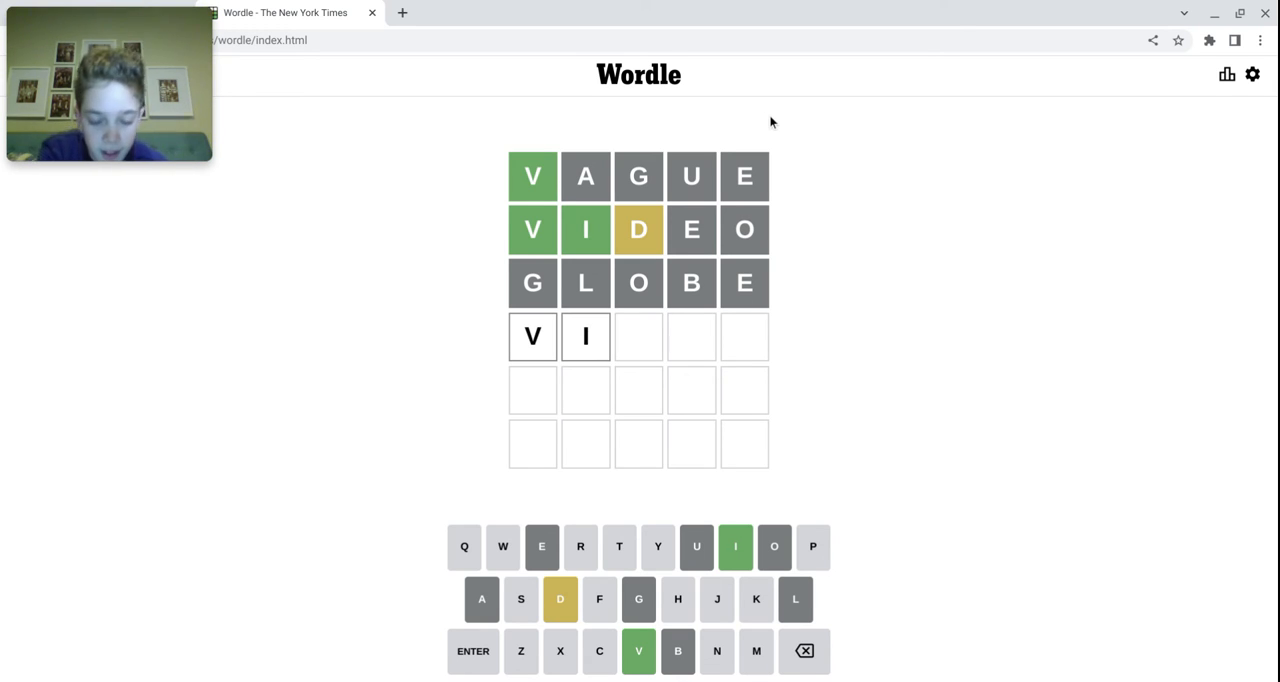
key(Backspace)
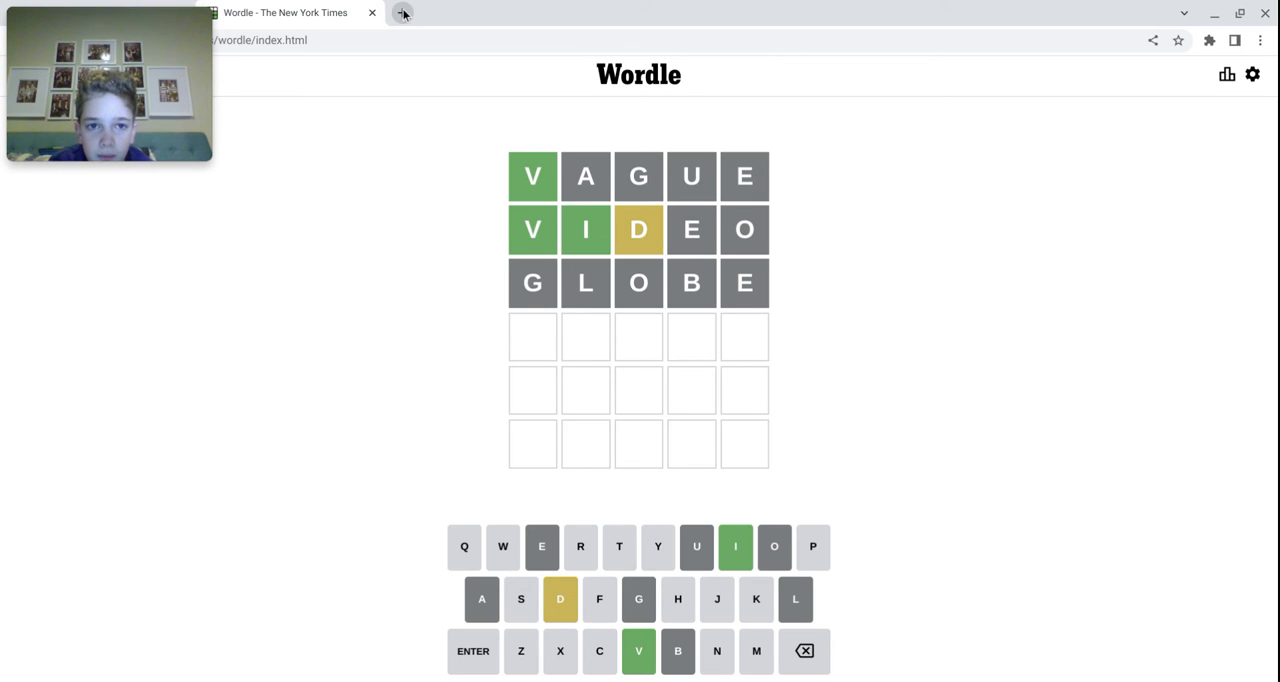
Step: Search Yahoo for "Pokemon sets of sword and shield" in a new tab and scan the results
click(402, 12)
text(word an)
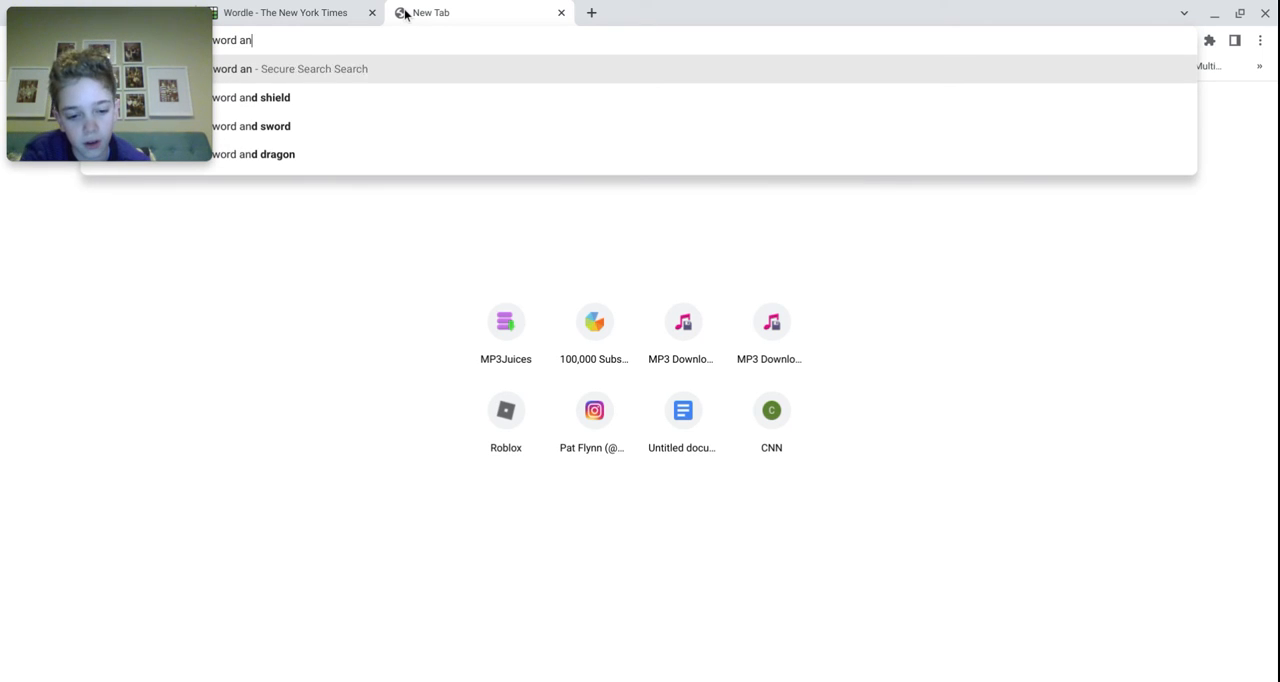
key(Return)
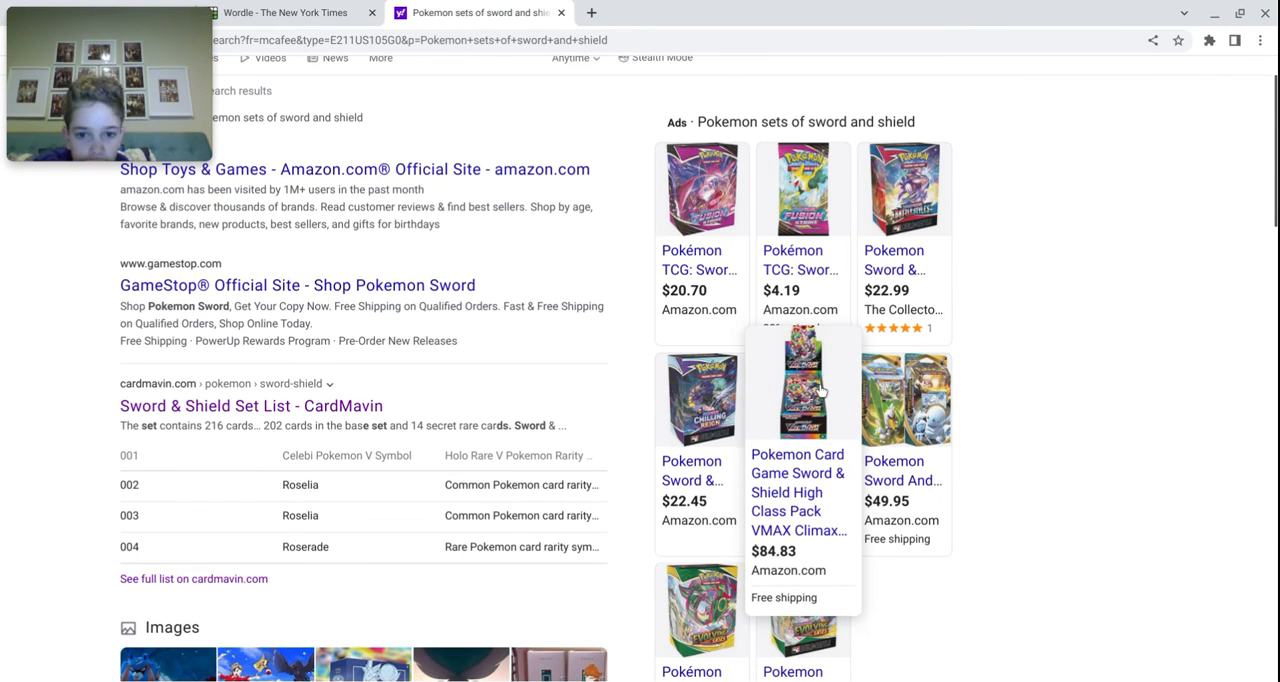
scroll(down, 3)
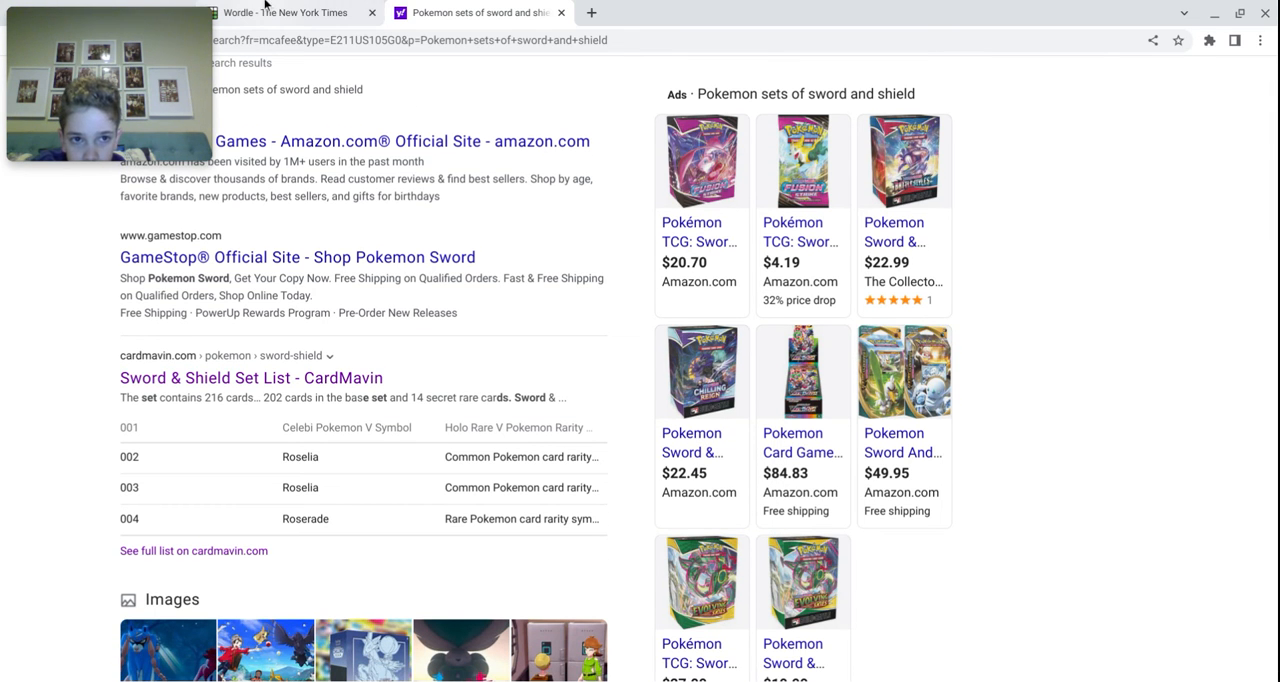
mouse_move(484, 12)
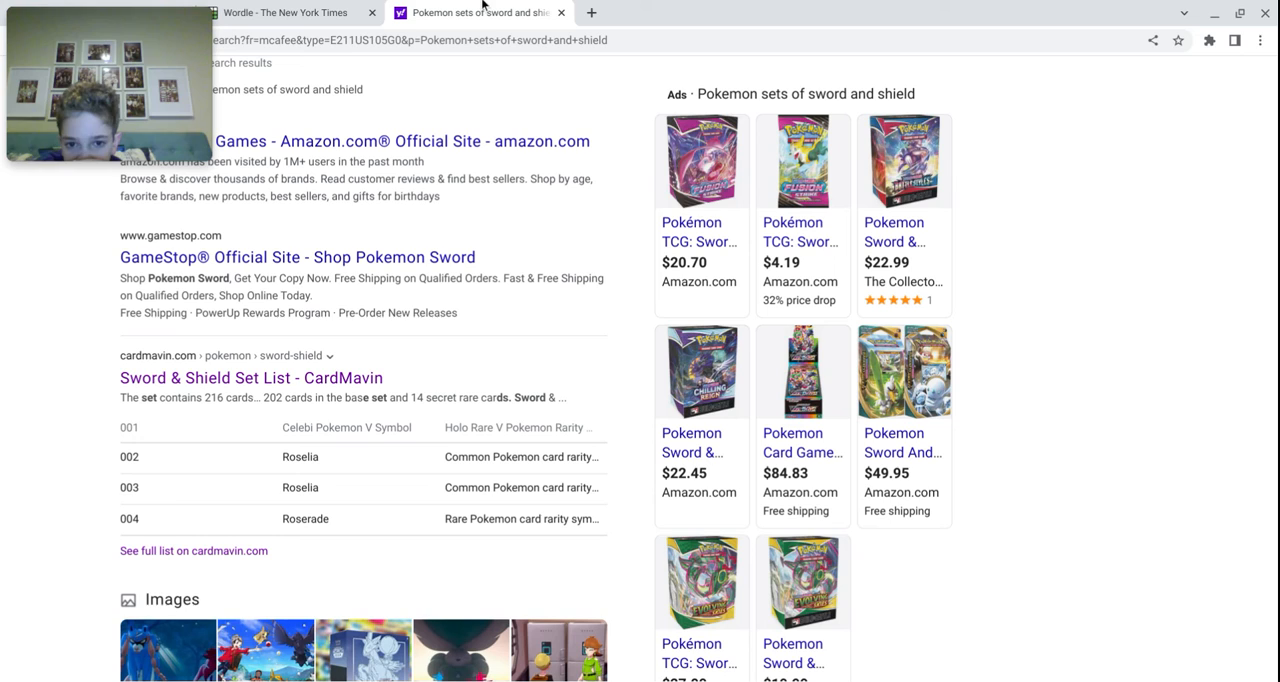
scroll(down, 3)
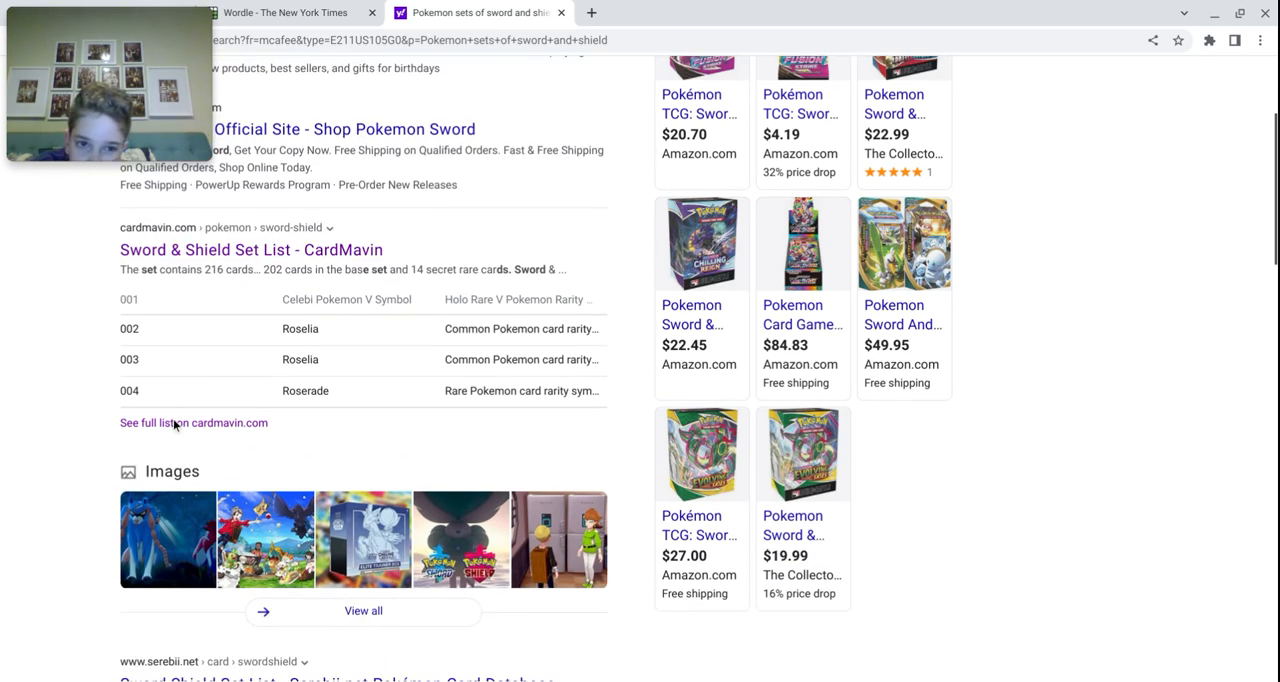
scroll(down, 3)
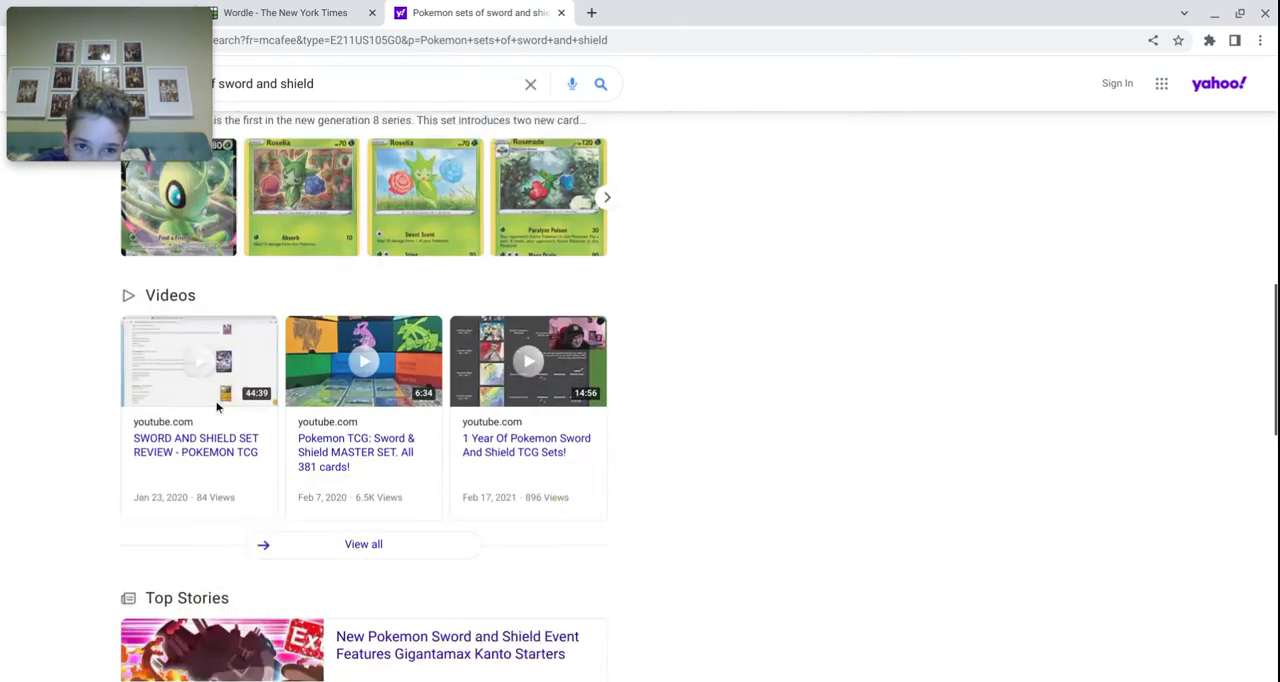
Step: Run a second Yahoo search for "2020 pokemon sets" and scan those results
click(350, 90)
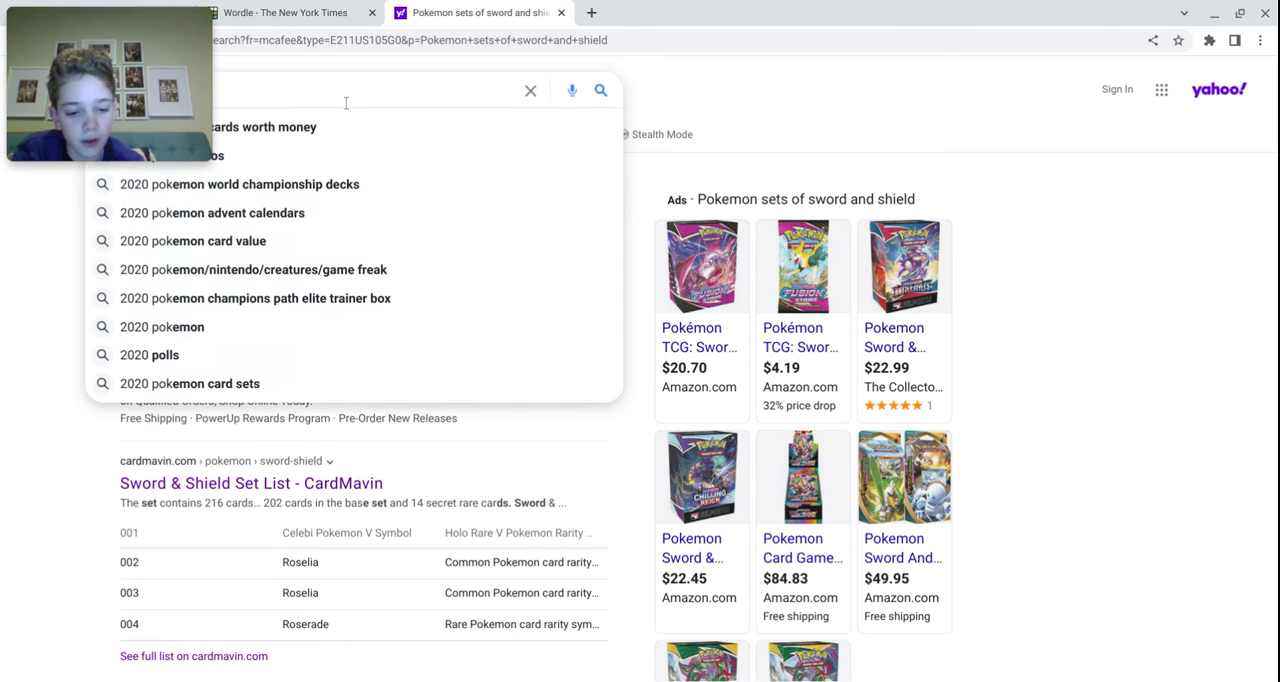
text(sets)
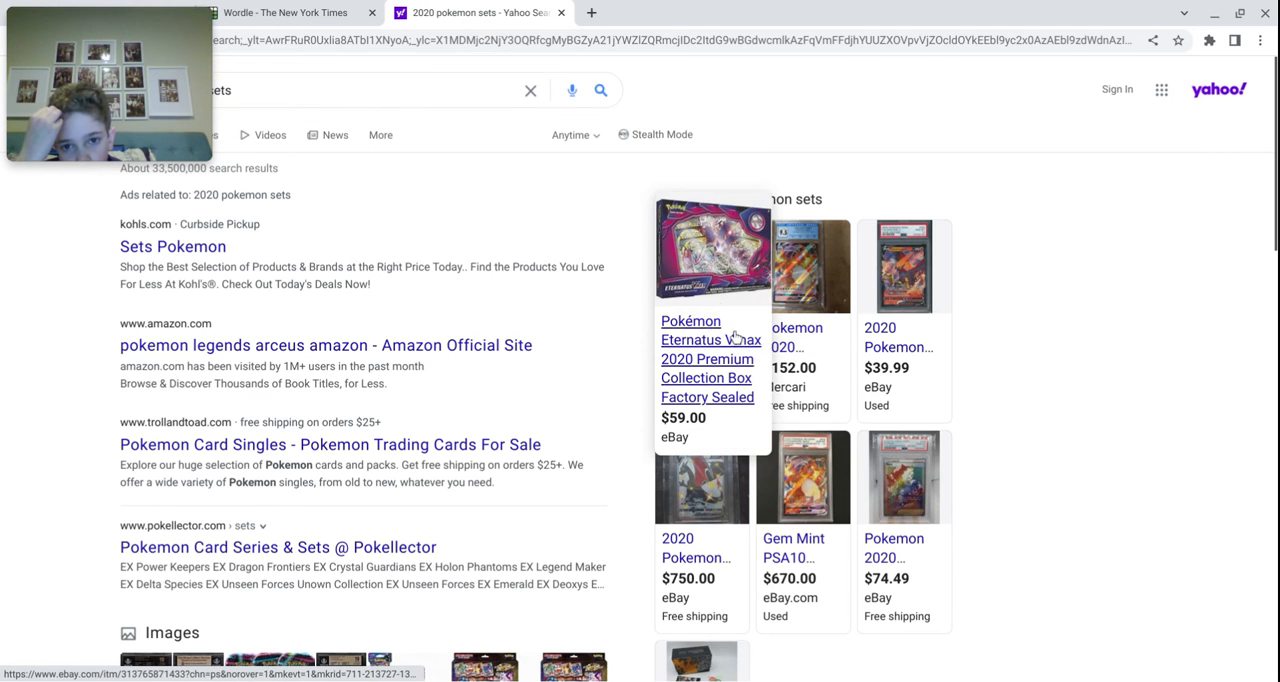
scroll(down, 3)
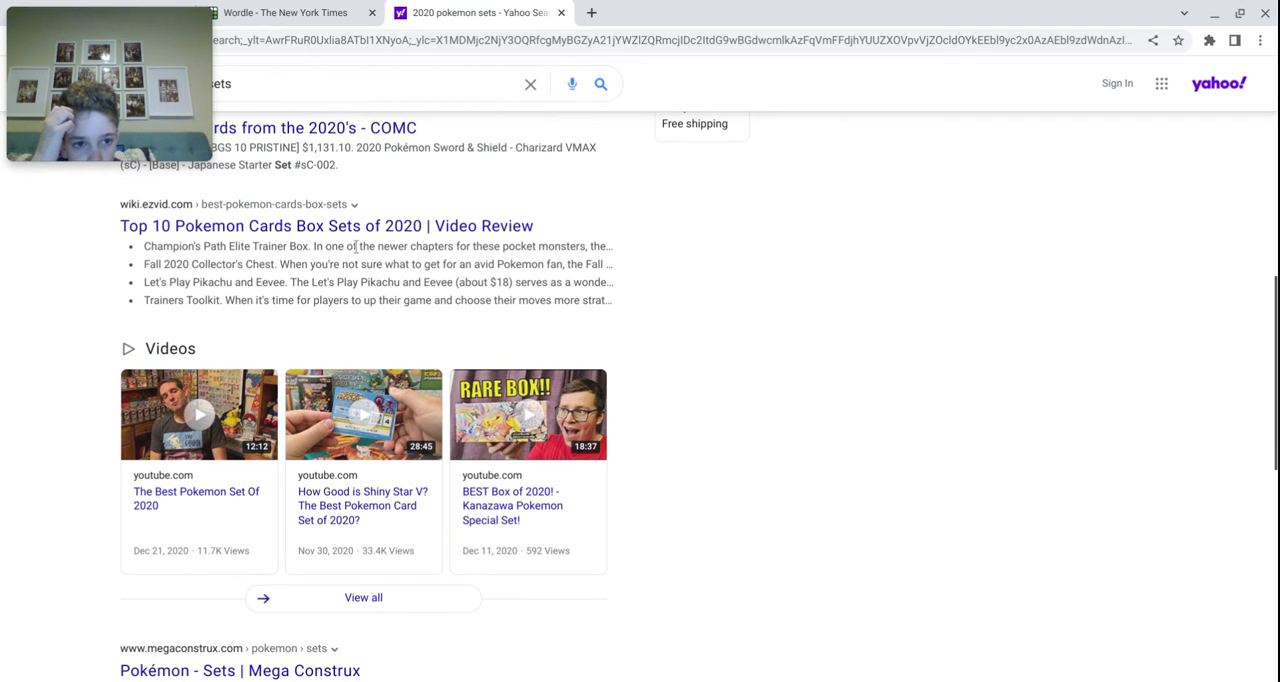
mouse_move(708, 12)
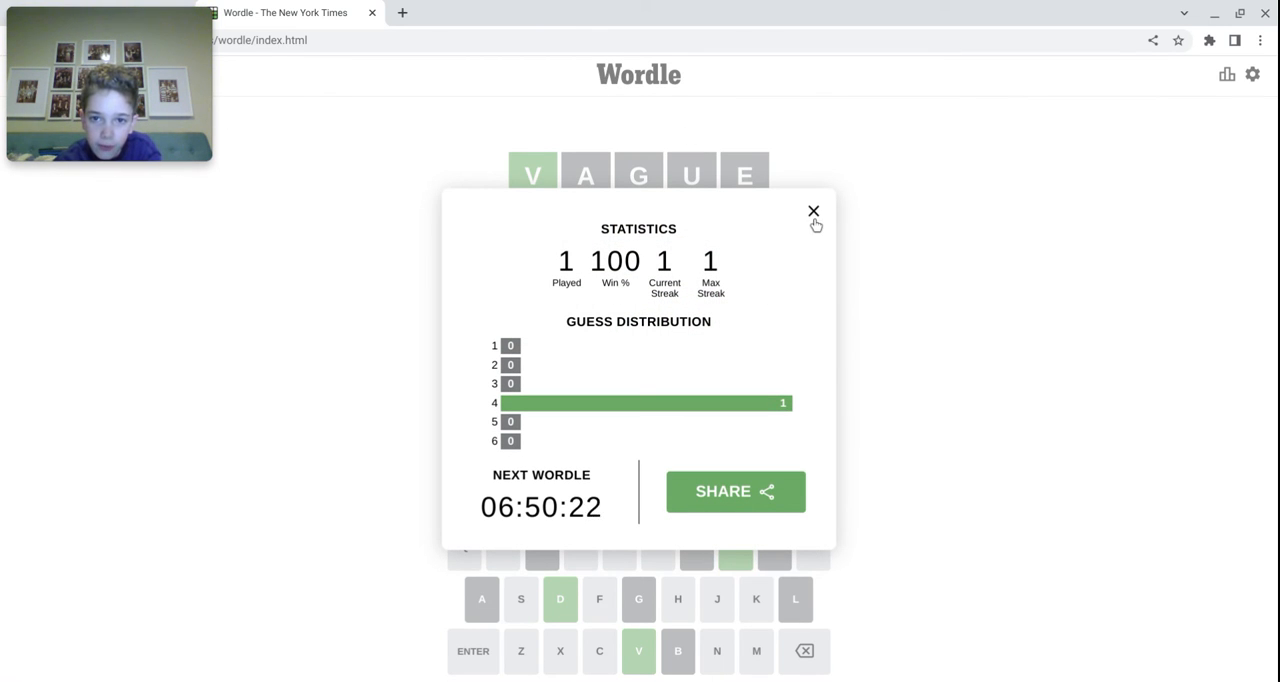
Step: Dismiss the win Statistics popup to show the board solved with VIVID on row four
click(812, 212)
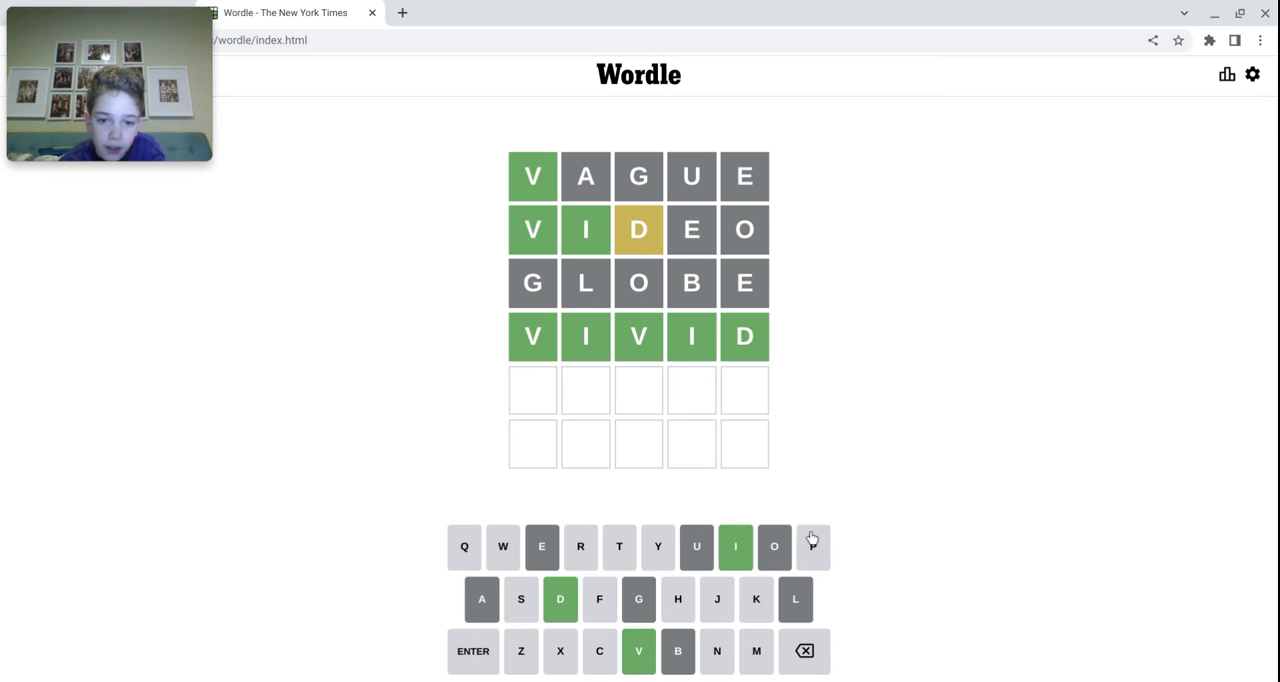
mouse_move(454, 340)
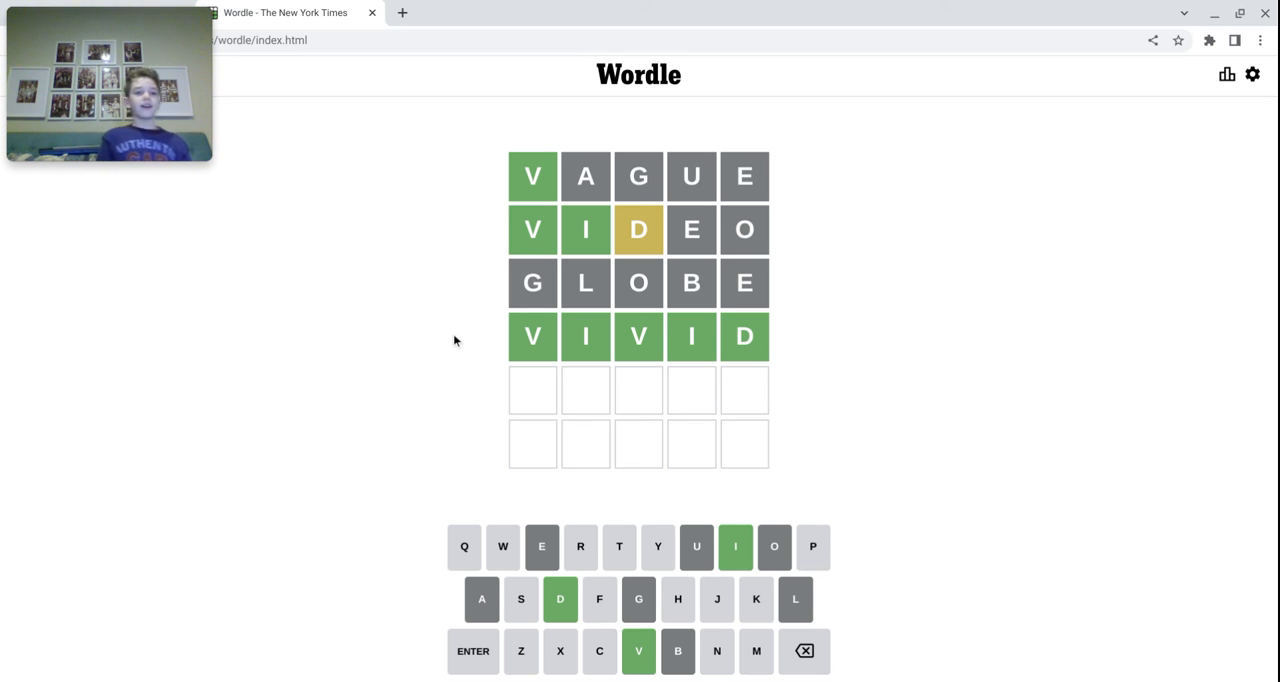
mouse_move(1104, 680)
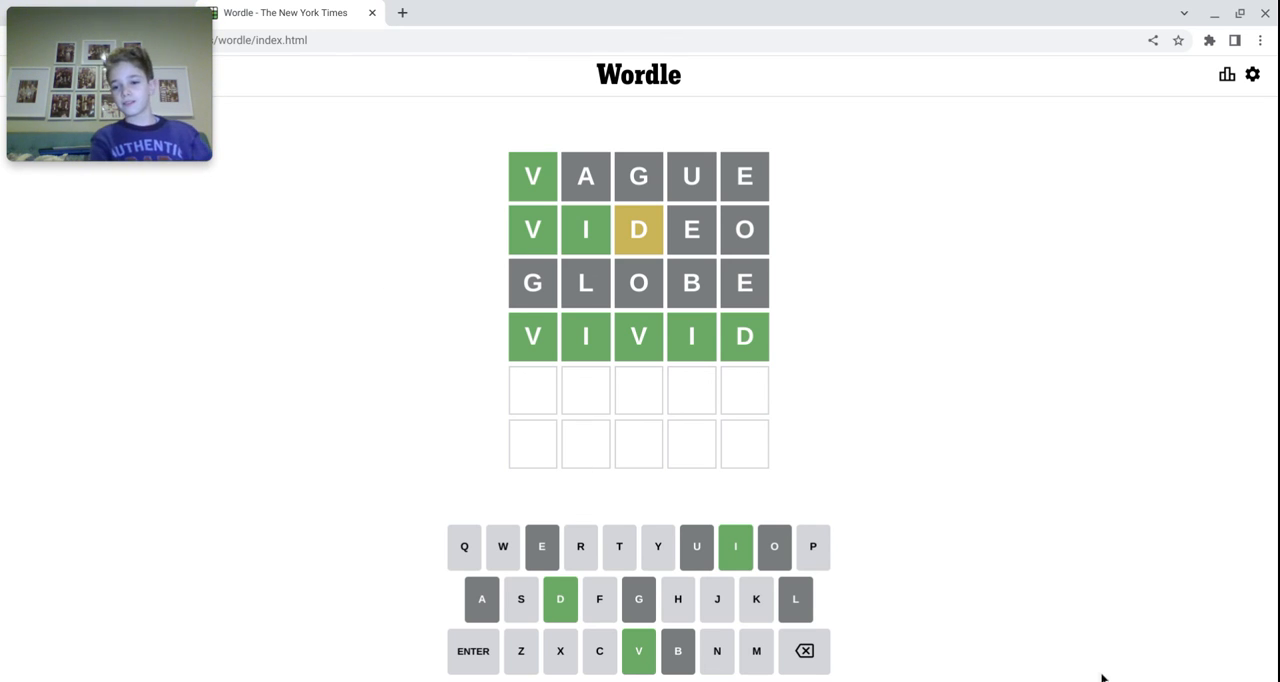